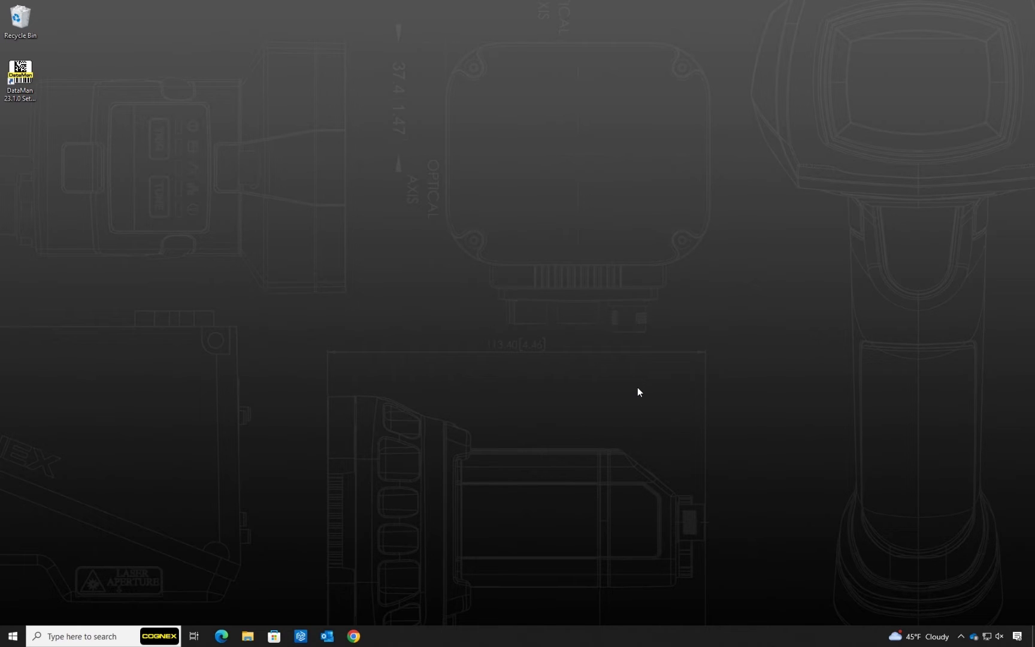
# Launch Registry Editor via the Run prompt with 'regedit'.
pyautogui.press('Win+r')
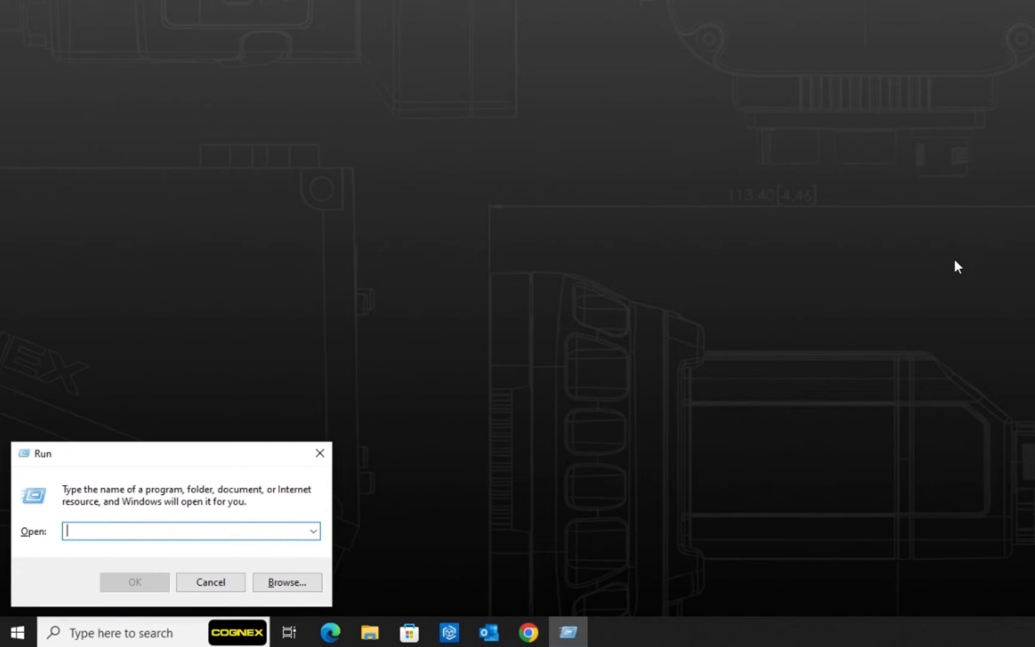
pyautogui.write('regedit')
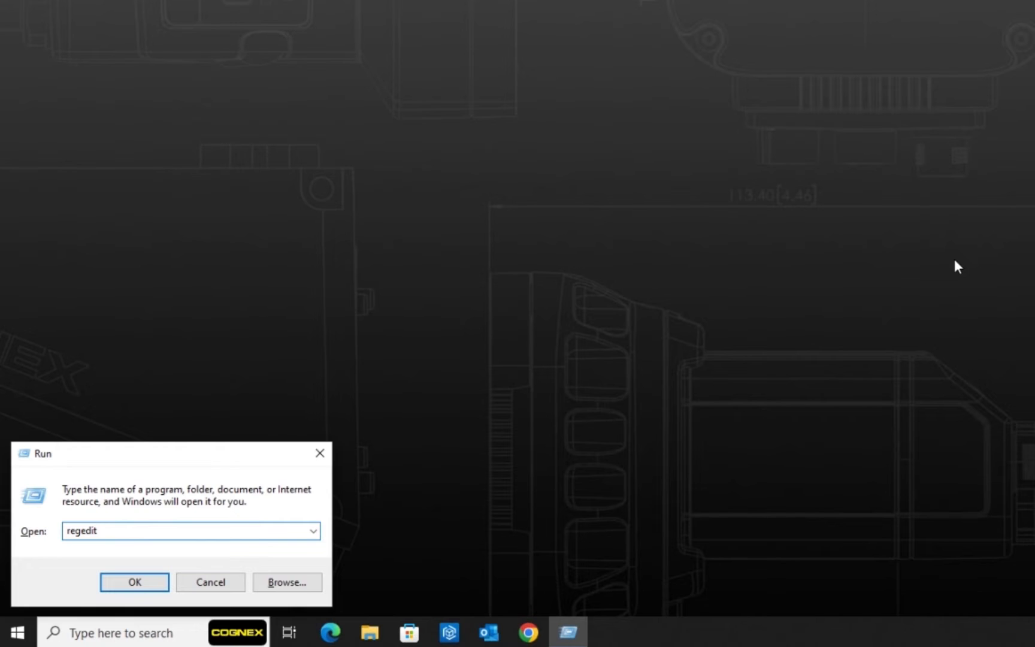
pyautogui.click(133, 581)
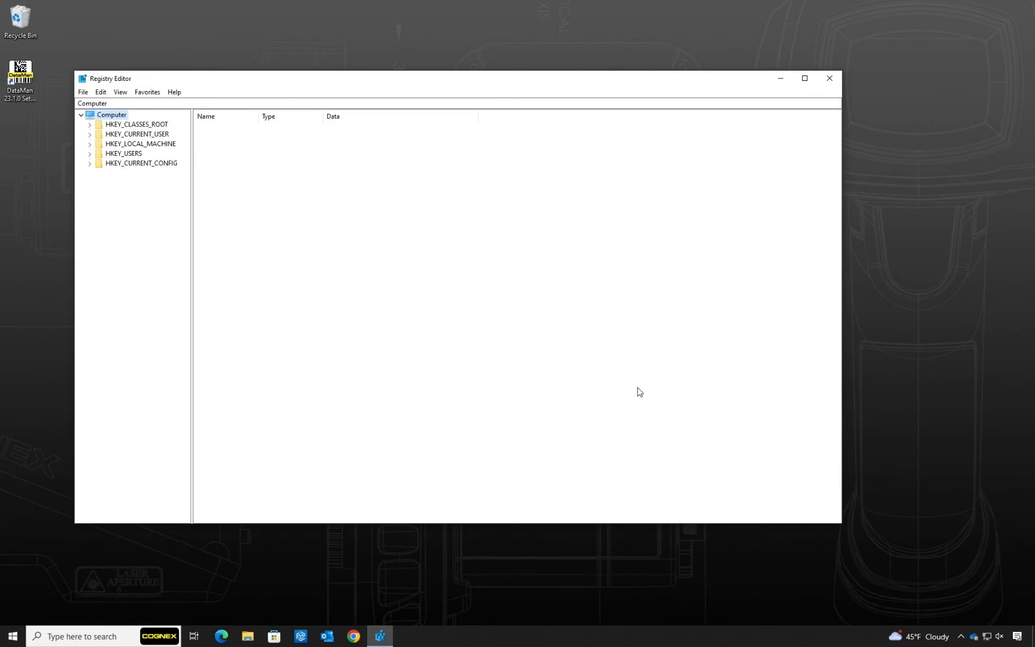
pyautogui.moveTo(90, 152)
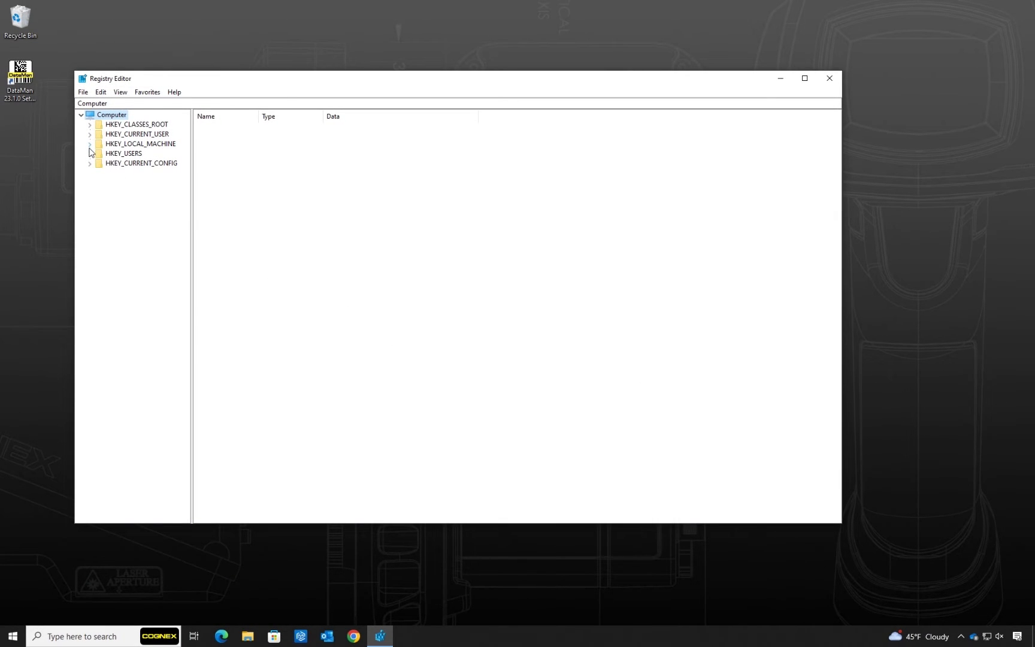
# Expand HKEY_LOCAL_MACHINE > SYSTEM > CurrentControlSet > Services > W32Time to show its subkeys.
pyautogui.click(140, 144)
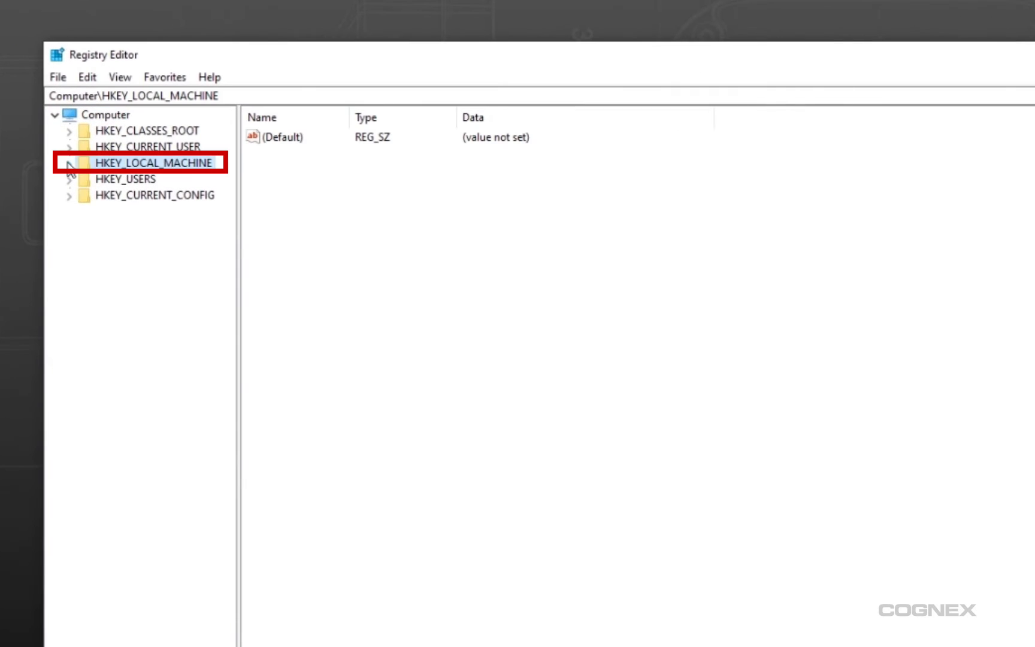
pyautogui.click(69, 163)
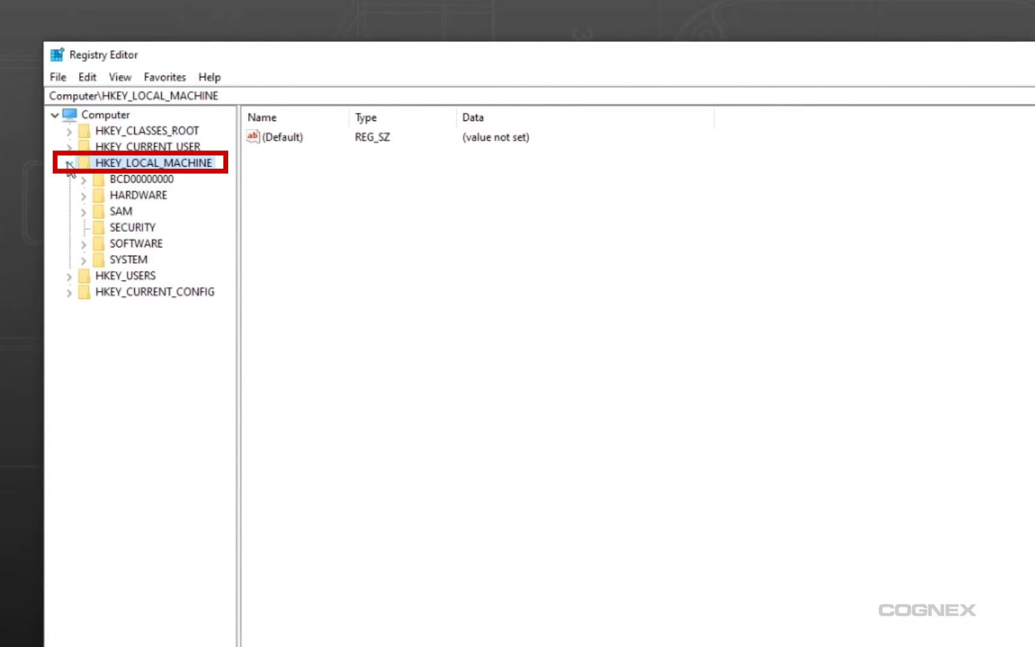
pyautogui.click(84, 259)
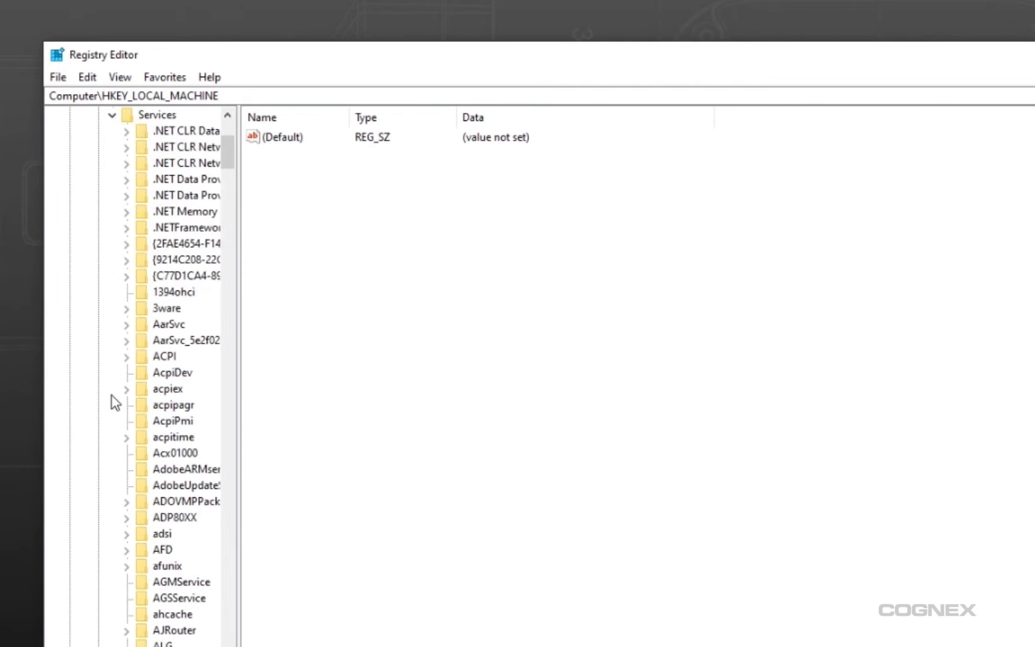
pyautogui.click(173, 607)
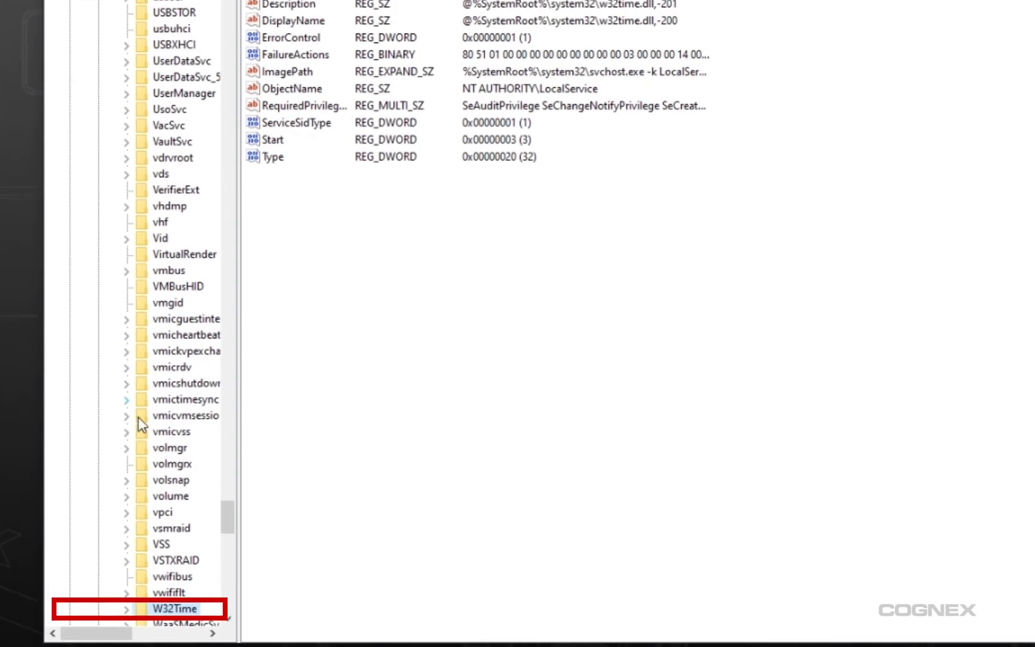
pyautogui.click(126, 607)
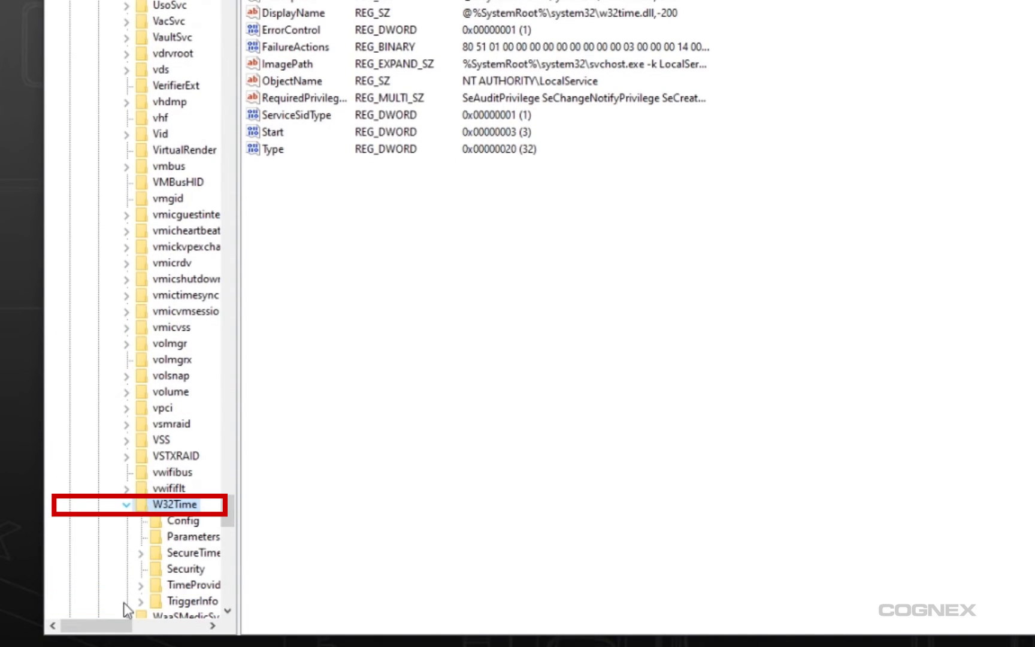
# Set AnnounceFlags under W32Time\Config to 5.
pyautogui.click(185, 520)
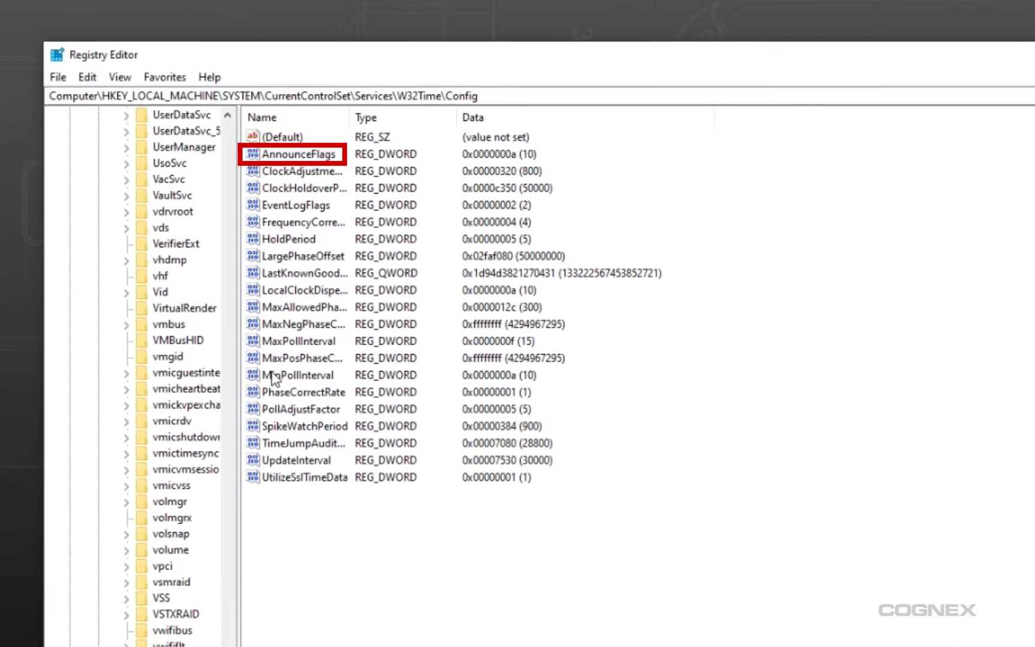
pyautogui.rightClick(297, 153)
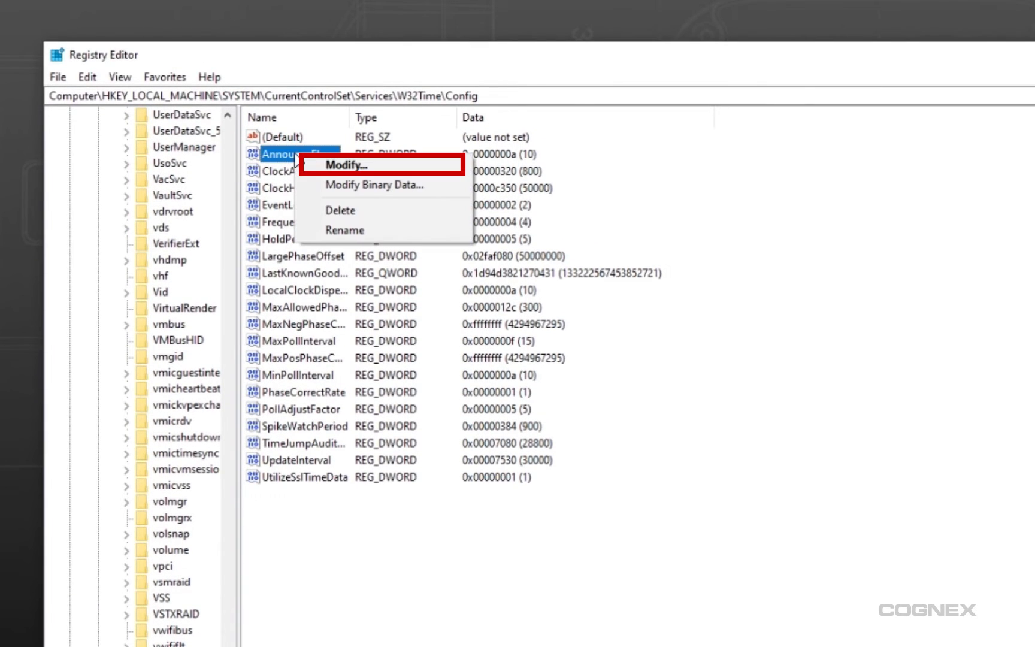
pyautogui.click(346, 165)
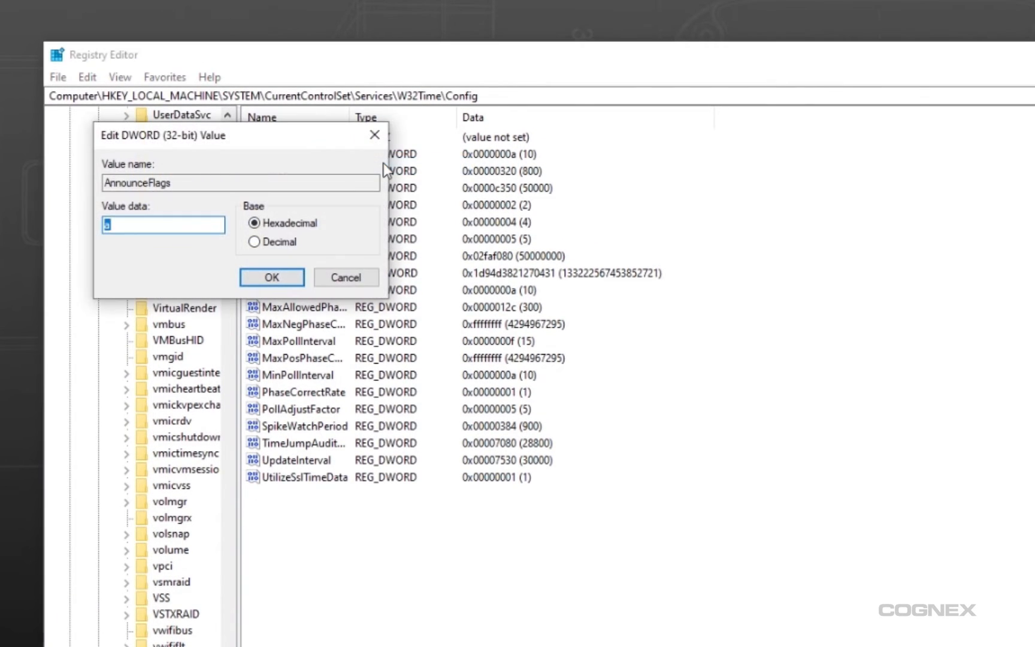
pyautogui.write('5')
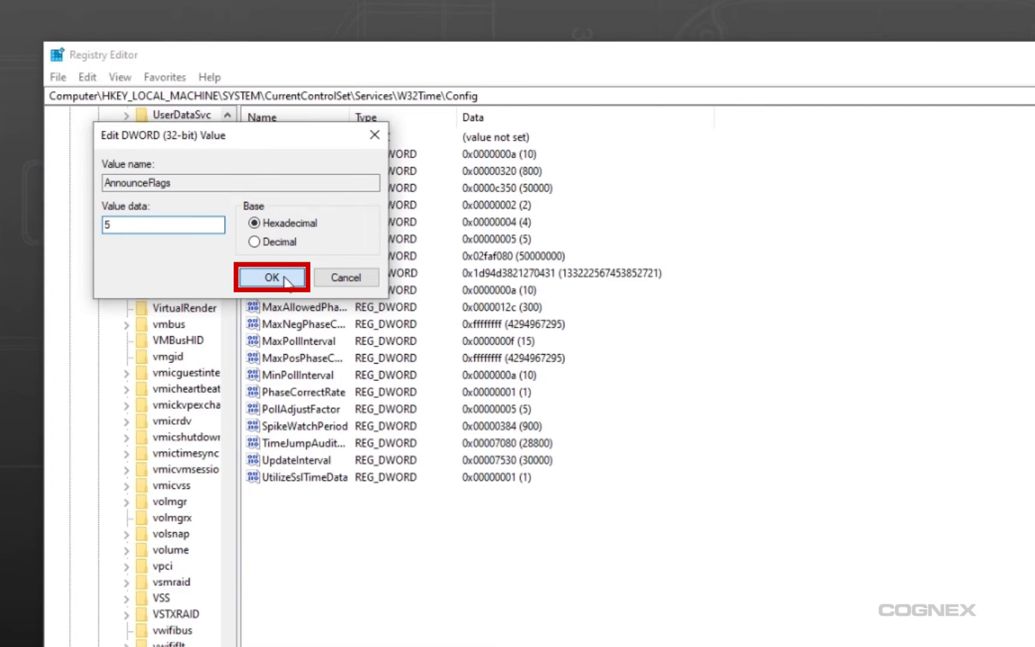
pyautogui.click(271, 277)
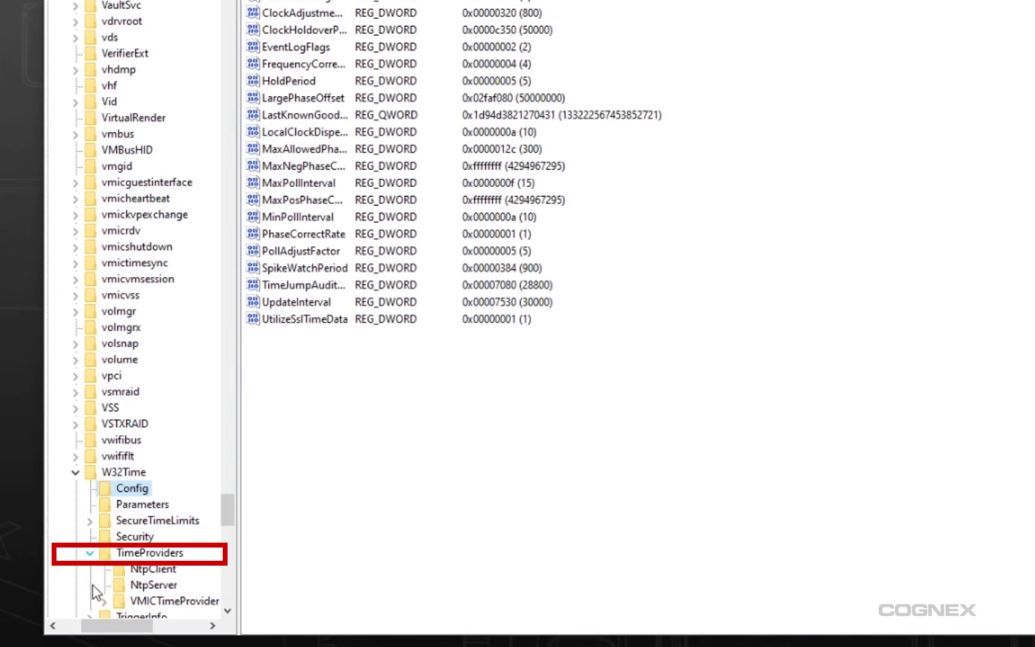
# Set Enabled under TimeProviders\NtpServer to 1 and close Registry Editor.
pyautogui.click(153, 585)
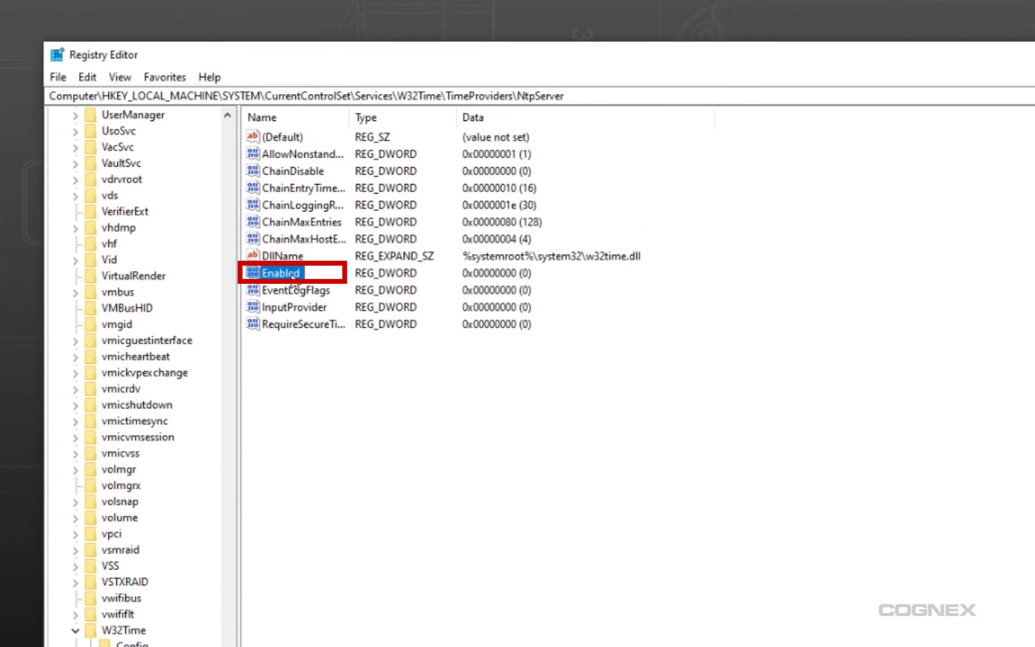
pyautogui.rightClick(277, 273)
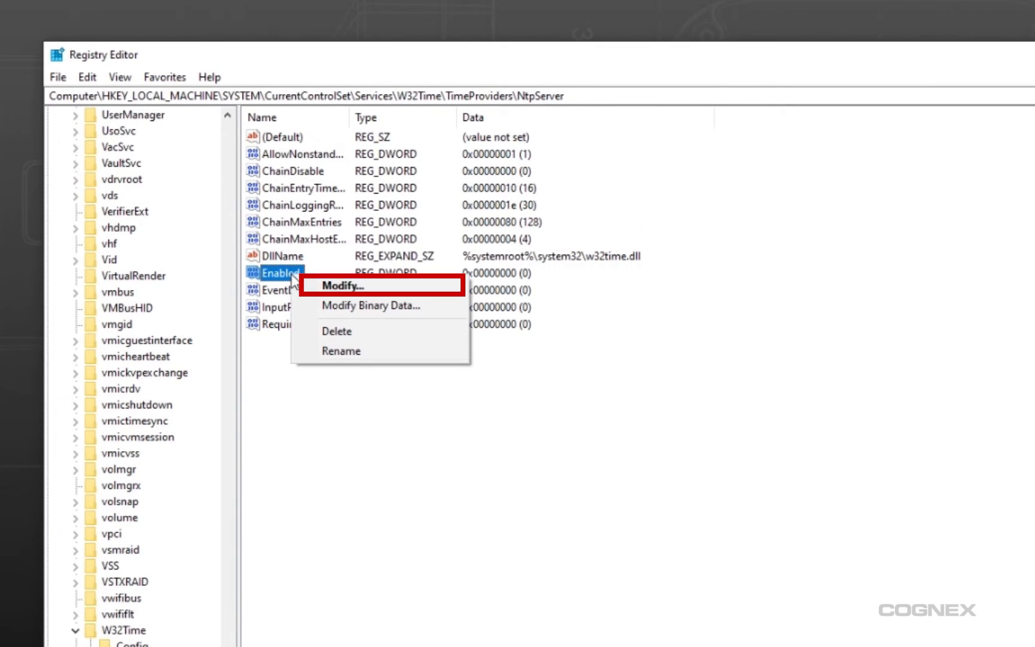
pyautogui.click(340, 286)
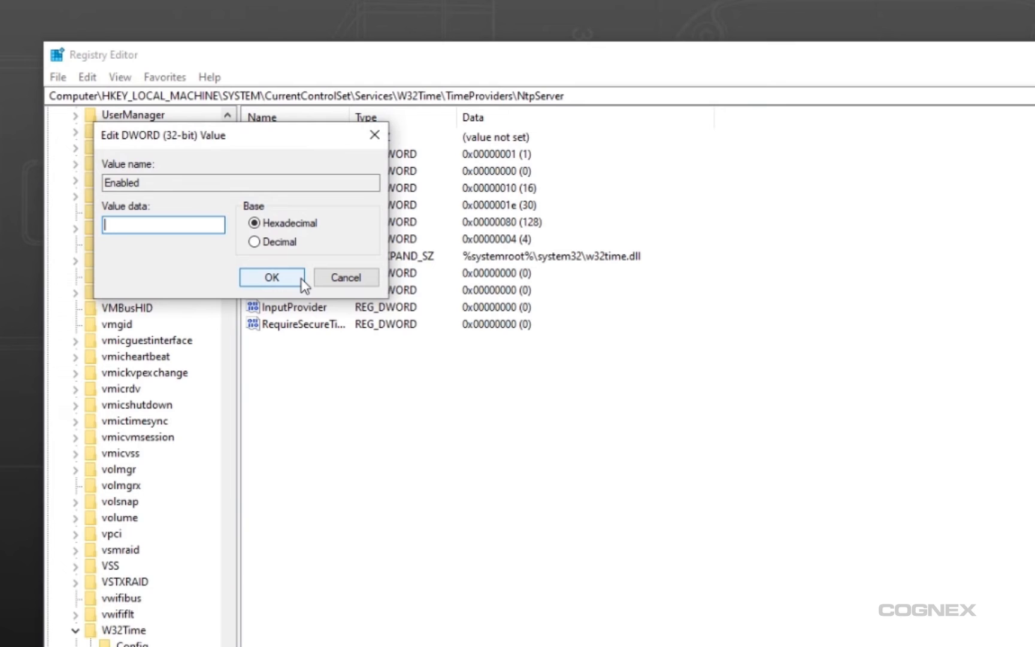
pyautogui.write('1')
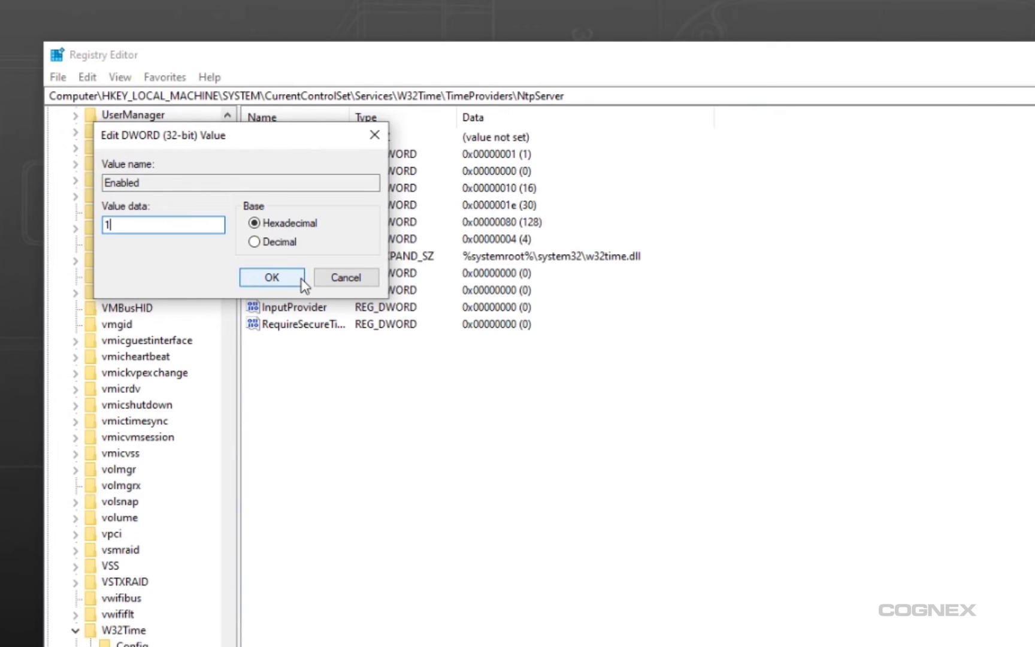
pyautogui.click(271, 277)
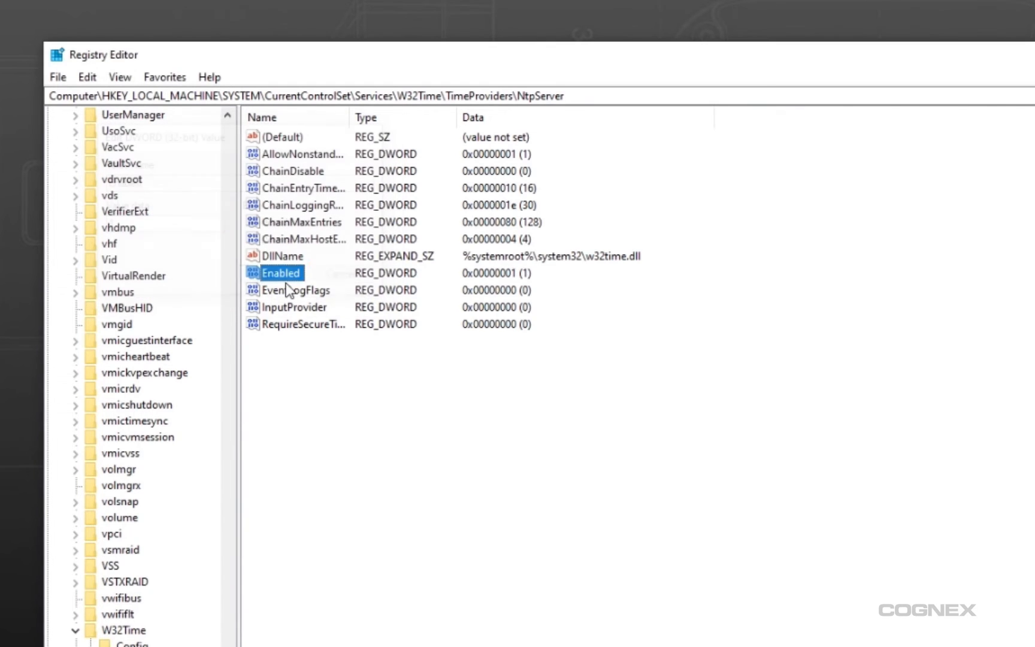
pyautogui.click(806, 79)
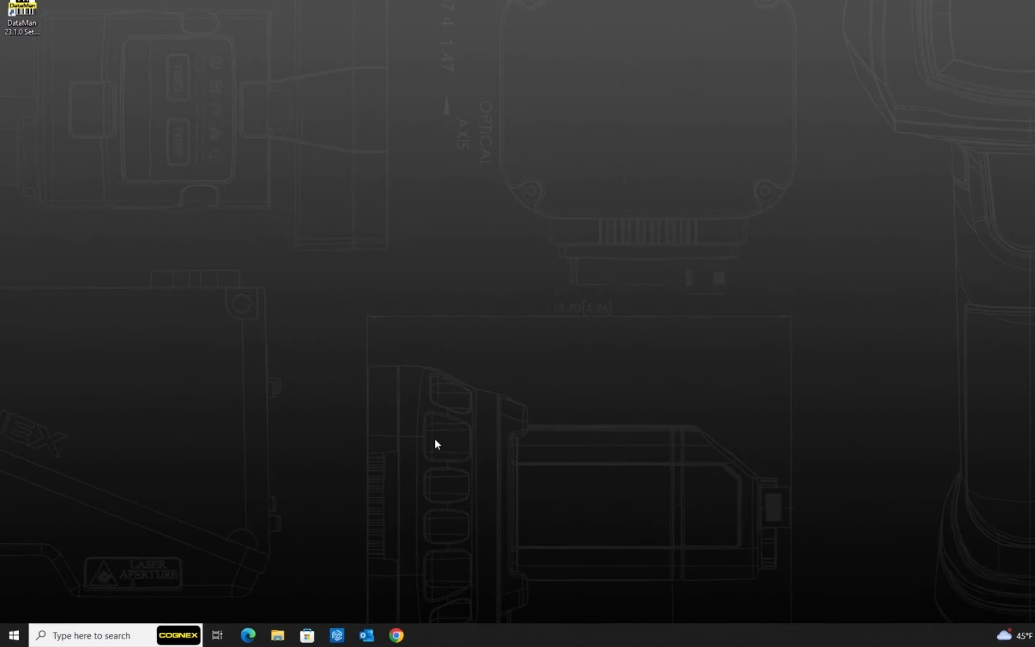
# Start Command Prompt as administrator from Windows search.
pyautogui.click(93, 635)
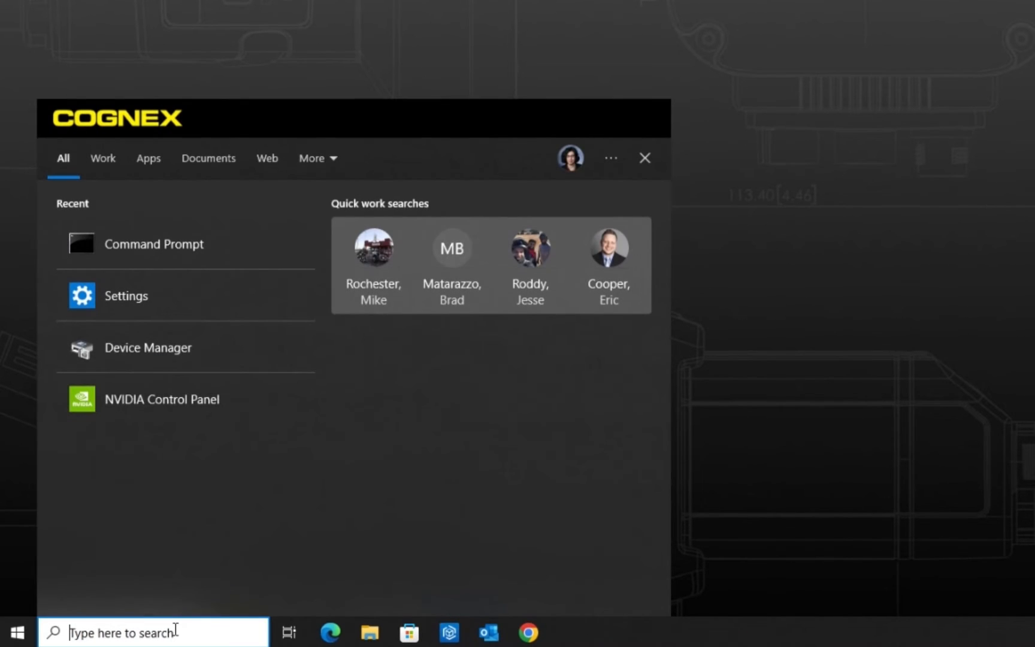
pyautogui.write('cmd')
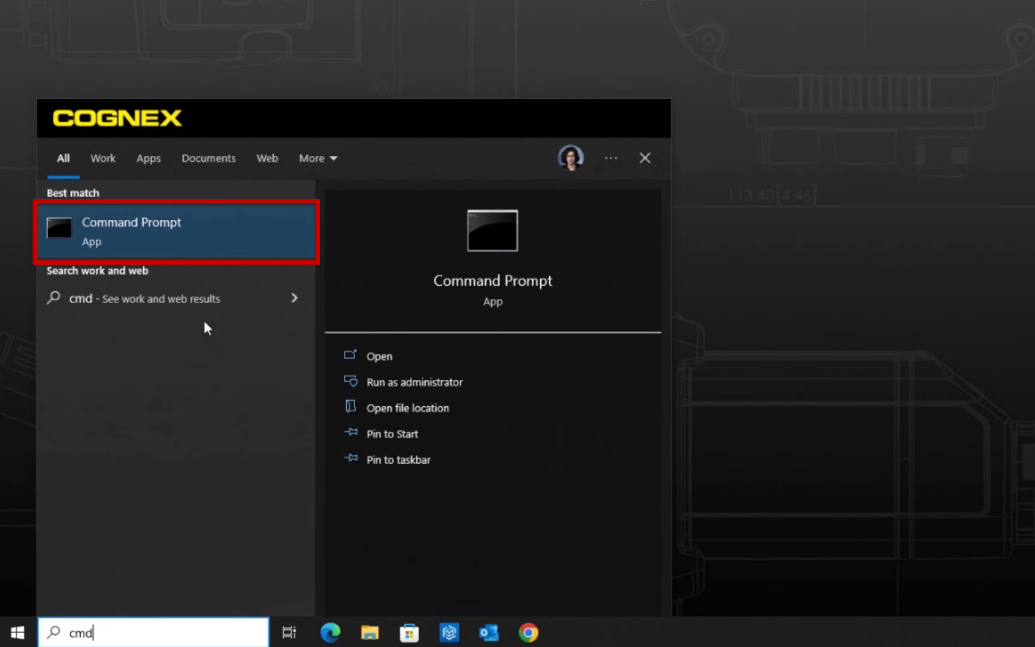
pyautogui.rightClick(132, 231)
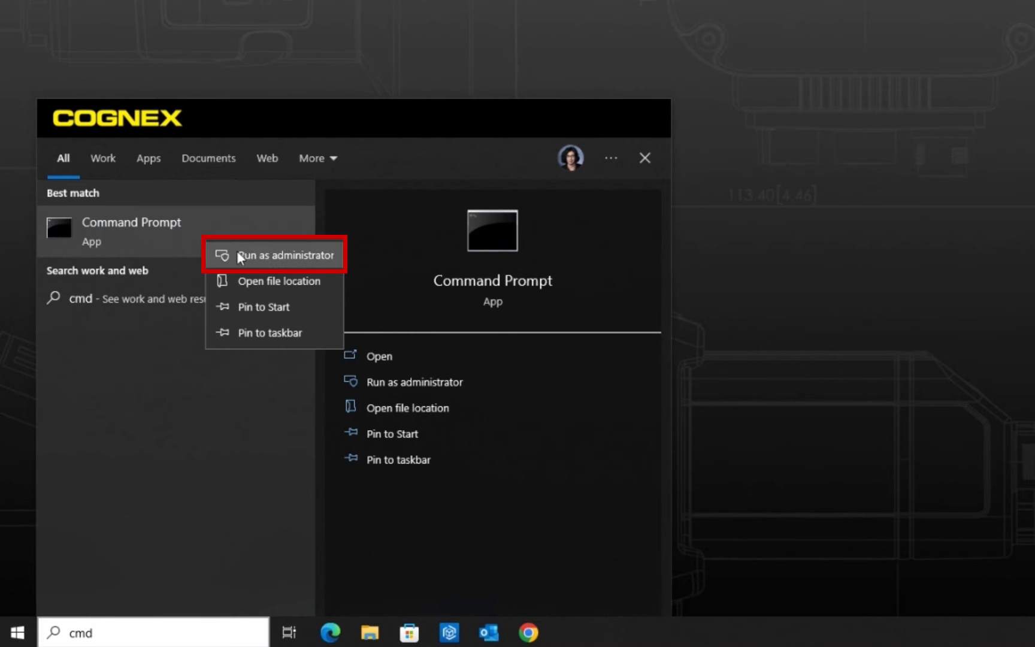
pyautogui.click(286, 255)
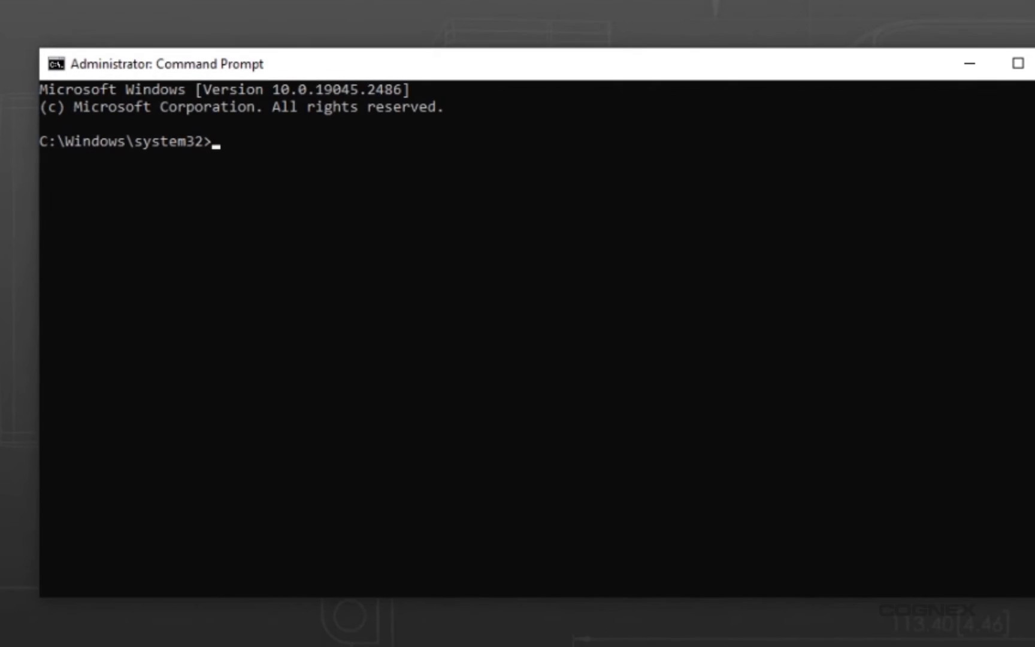
# Restart the Windows Time service with 'net stop w32time' and 'net start w32time'.
pyautogui.write('n')
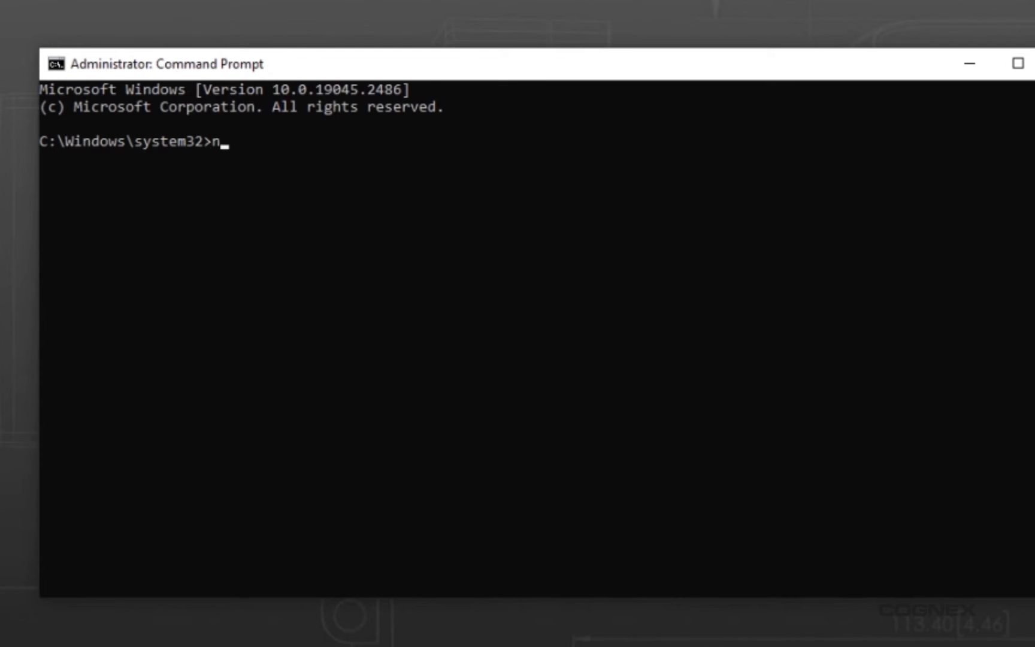
pyautogui.write('et stop')
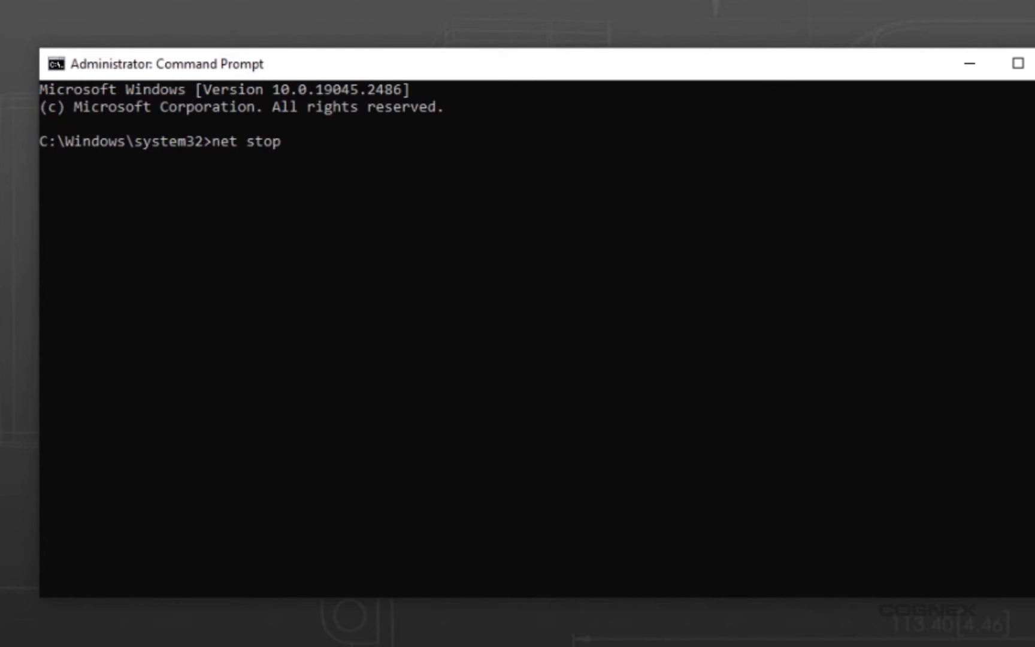
pyautogui.write('w32time')
pyautogui.write('net start ')
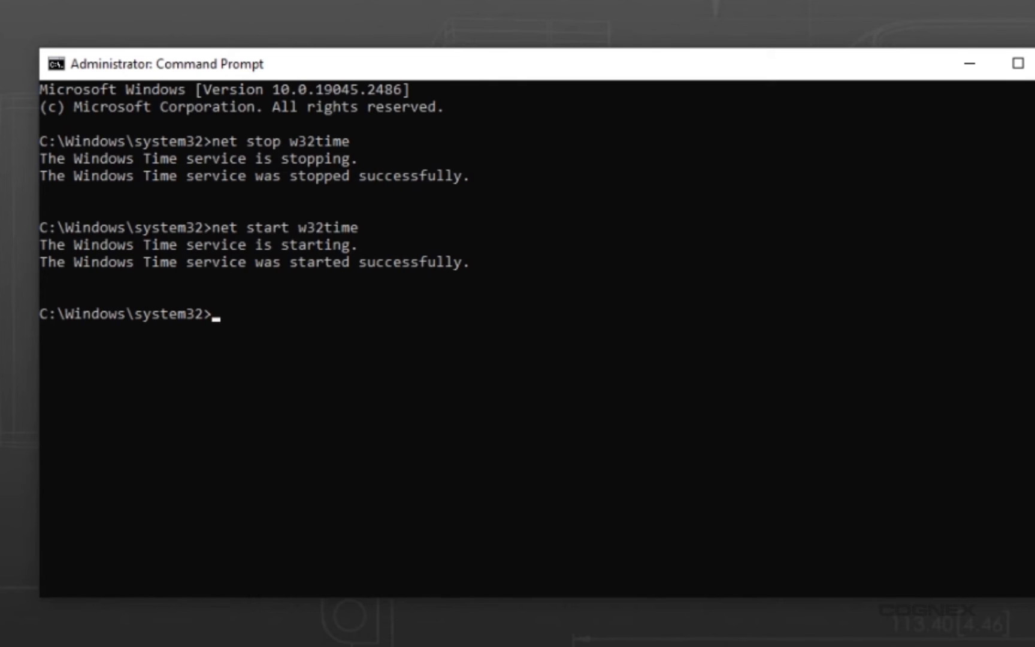
pyautogui.write('w32tm')
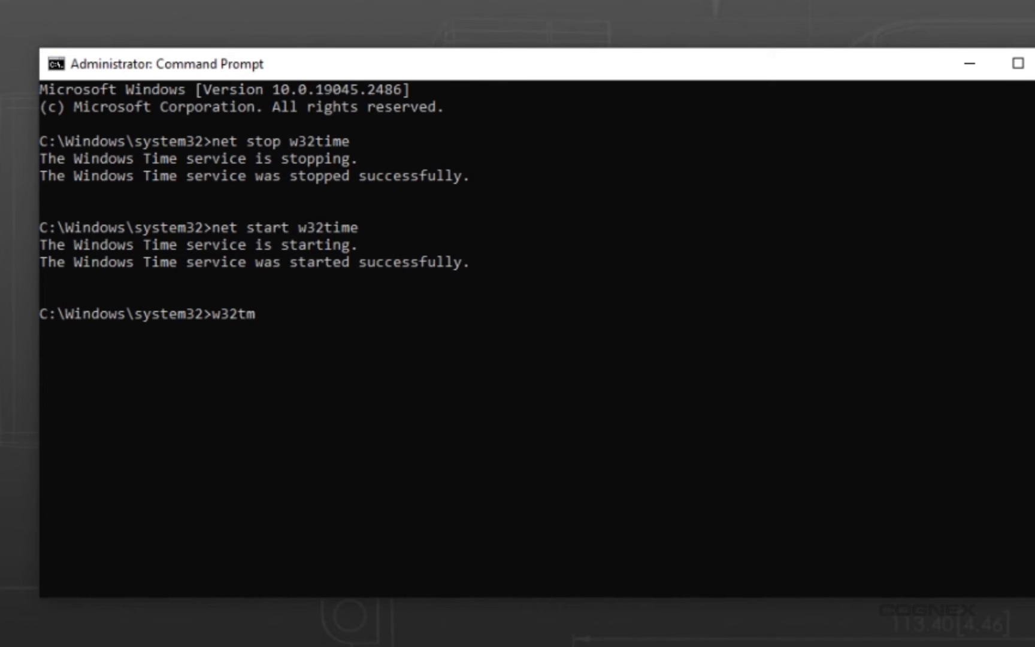
# Run 'w32tm /stripchart /computer:10.11.80.65' to check time offsets against the reader.
pyautogui.write('/stripchart /co')
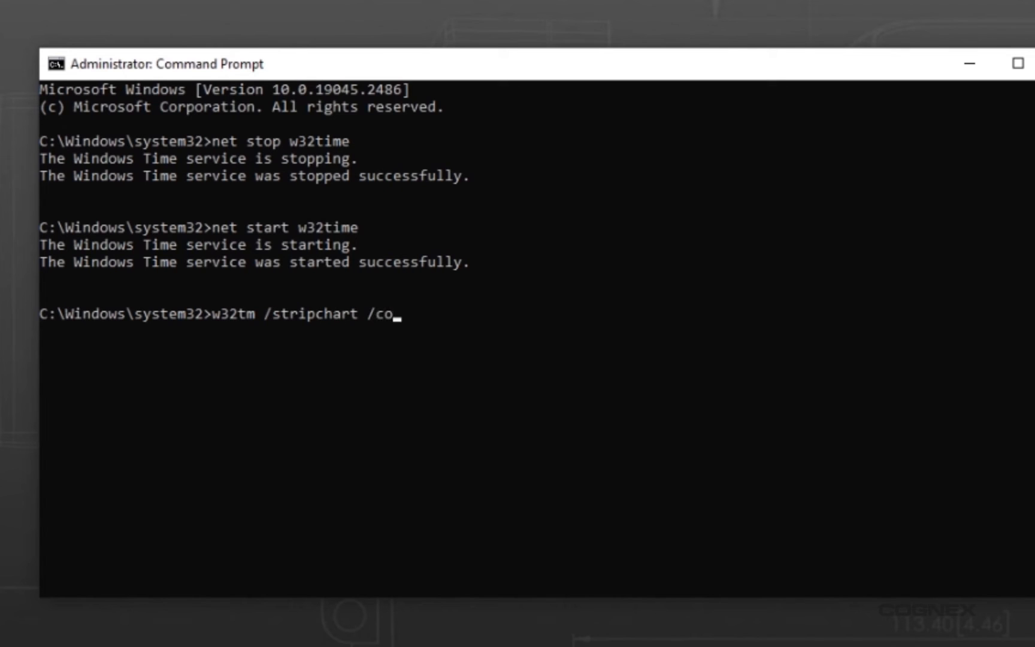
pyautogui.write('mputer:')
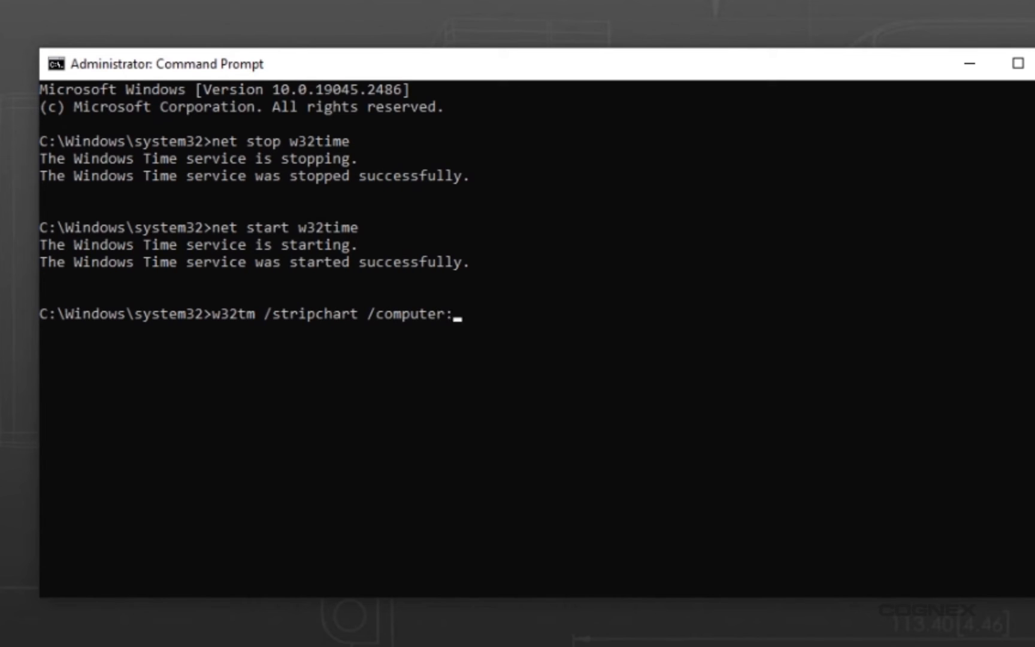
pyautogui.write('10.11')
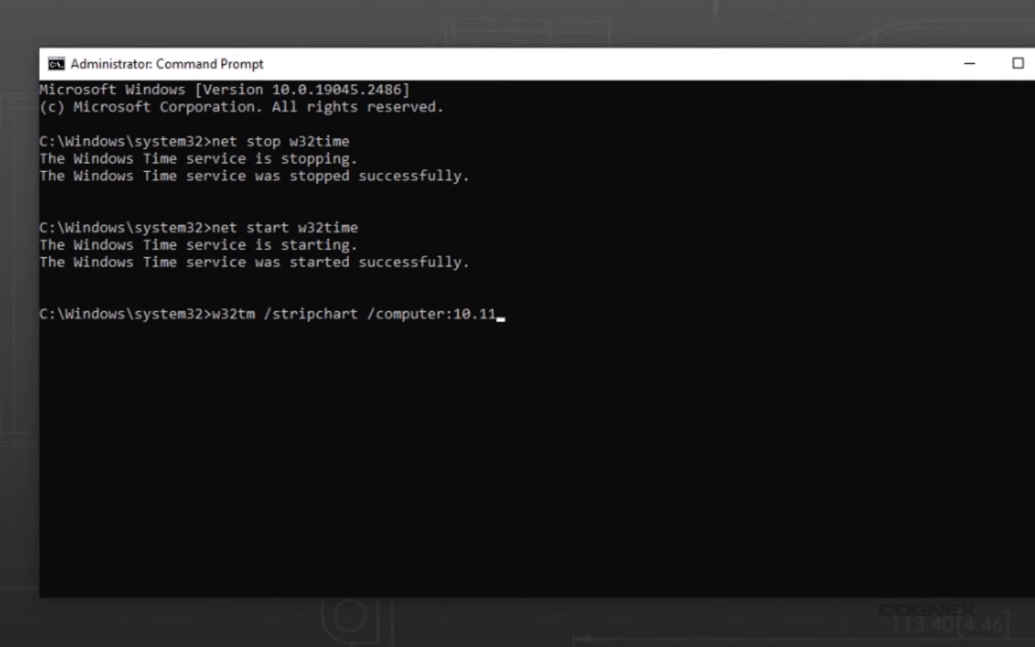
pyautogui.write('.80.65')
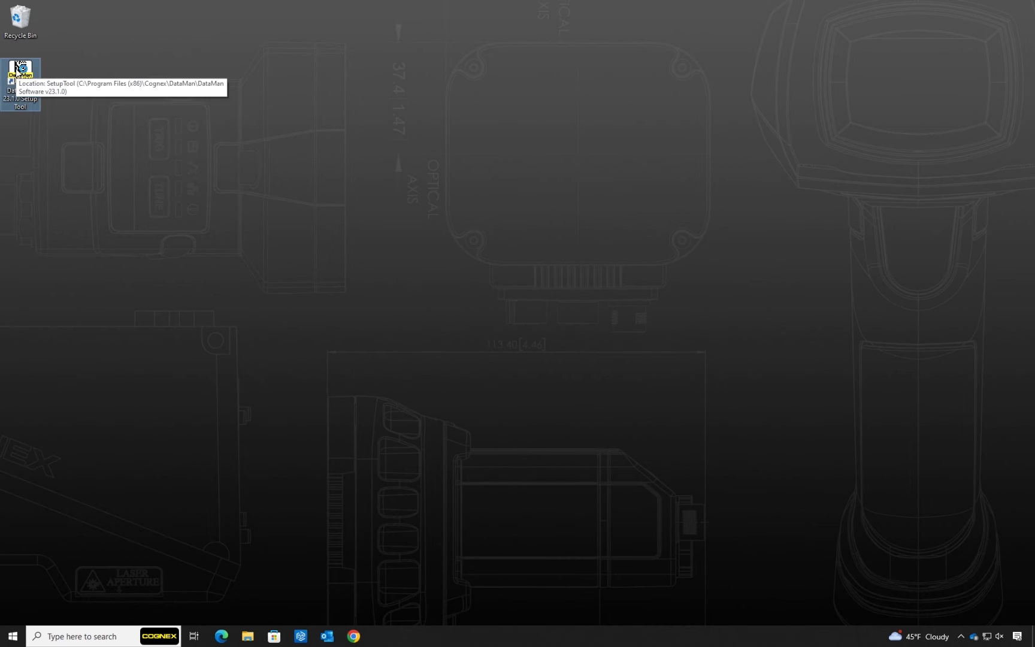
# Launch DataMan Setup Tool and go to Settings > System Settings > Device Time Settings.
pyautogui.doubleClick(20, 68)
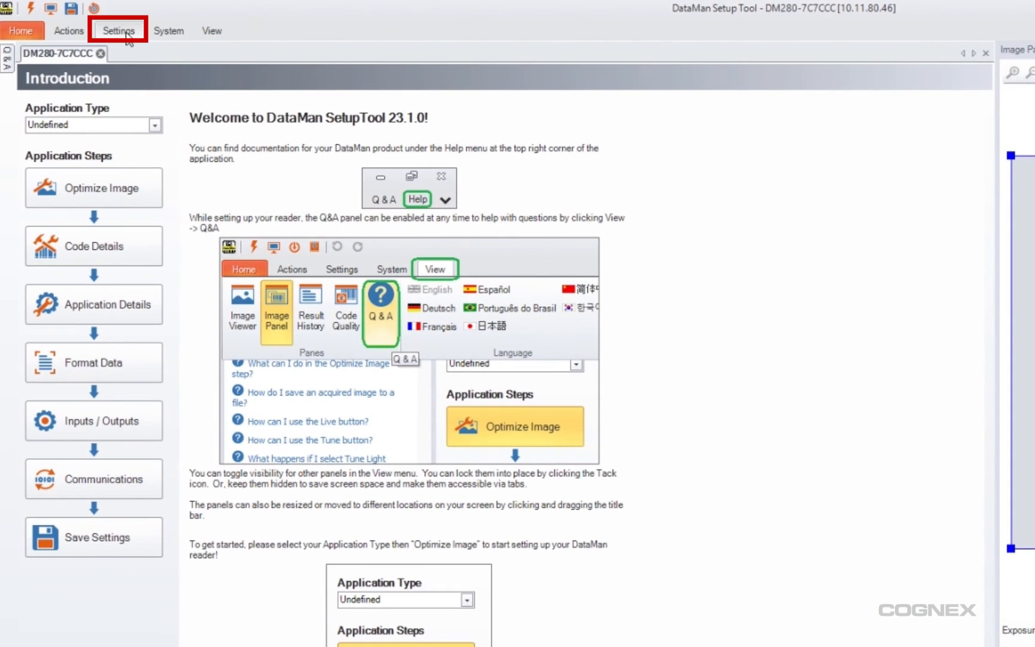
pyautogui.click(119, 30)
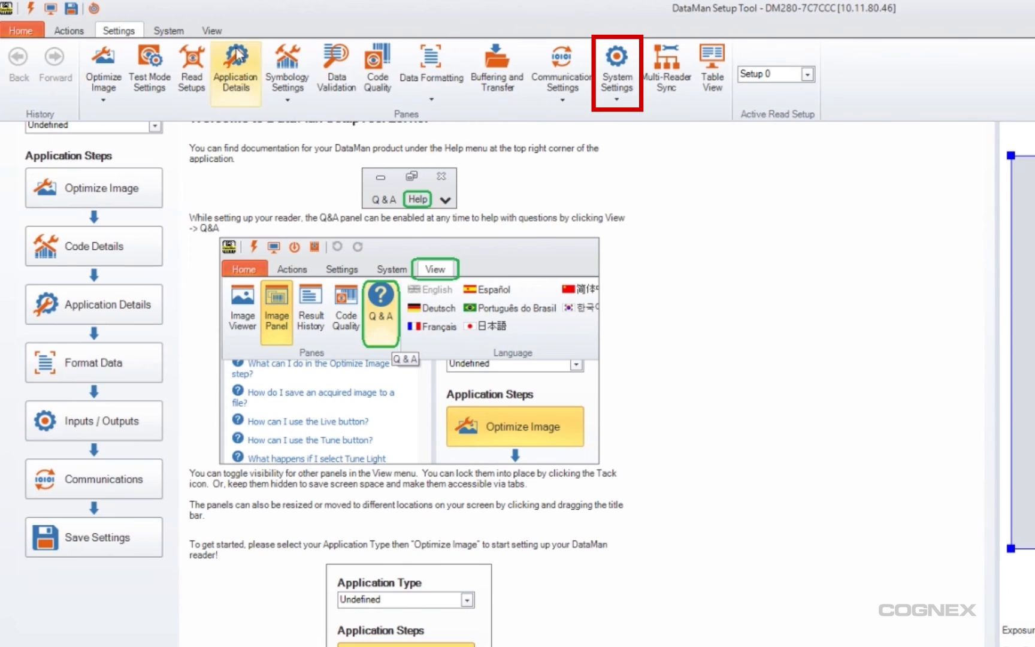
pyautogui.click(616, 68)
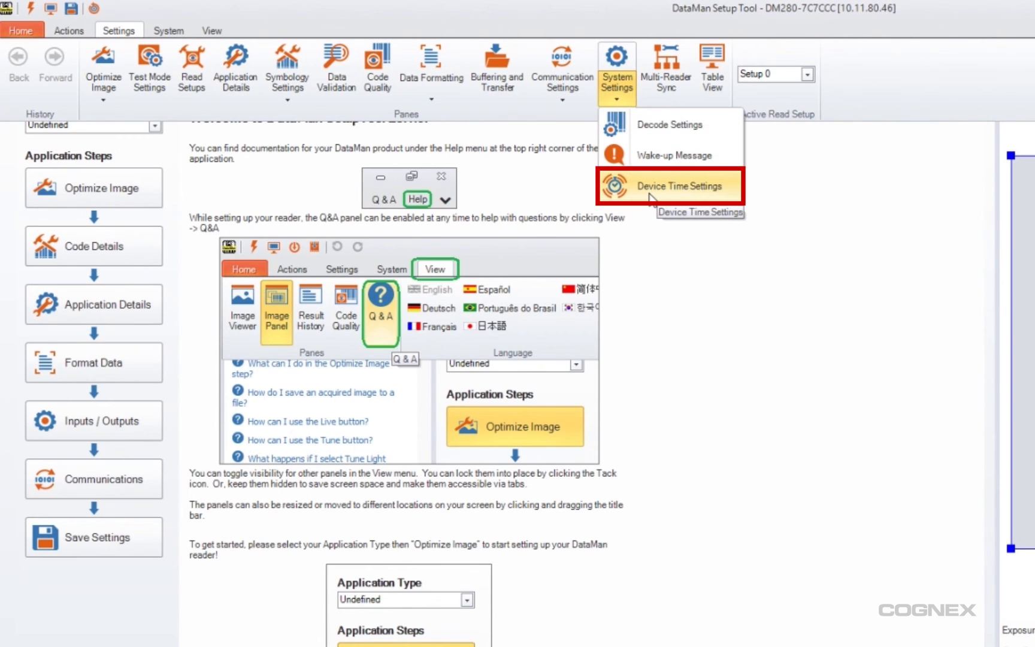
pyautogui.click(669, 185)
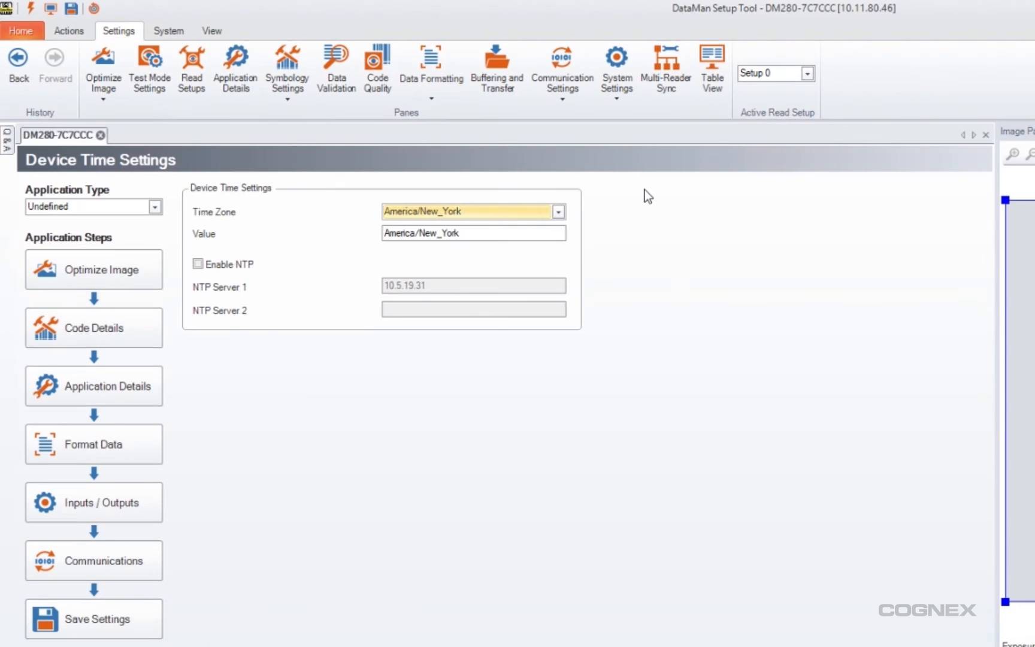
# Enable NTP with server 10.5.19.31 on the reader and trigger a test read from Actions.
pyautogui.click(559, 210)
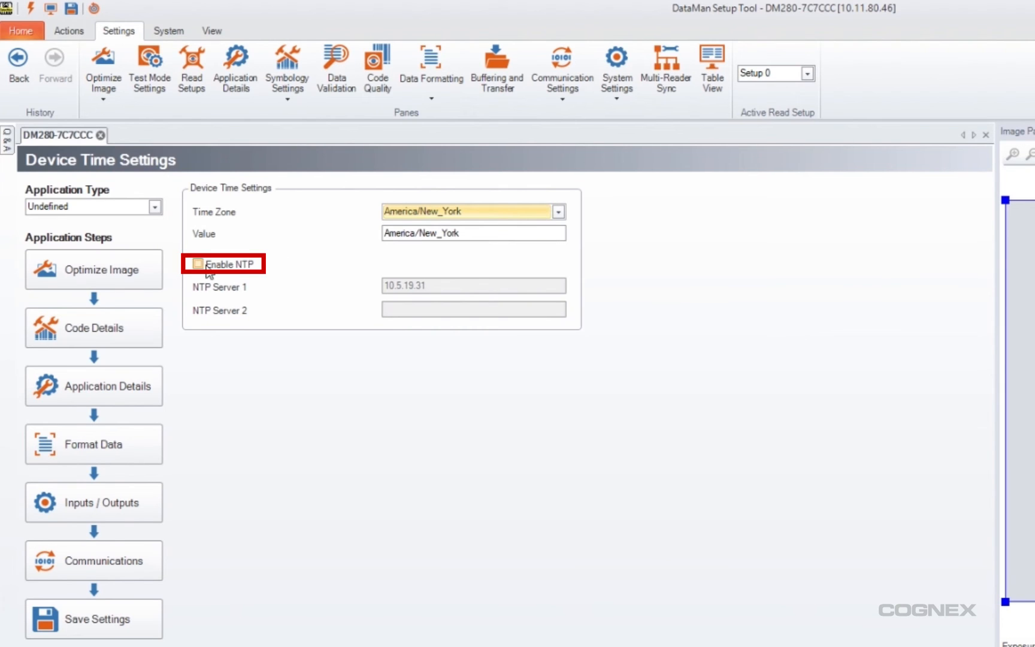
pyautogui.click(198, 264)
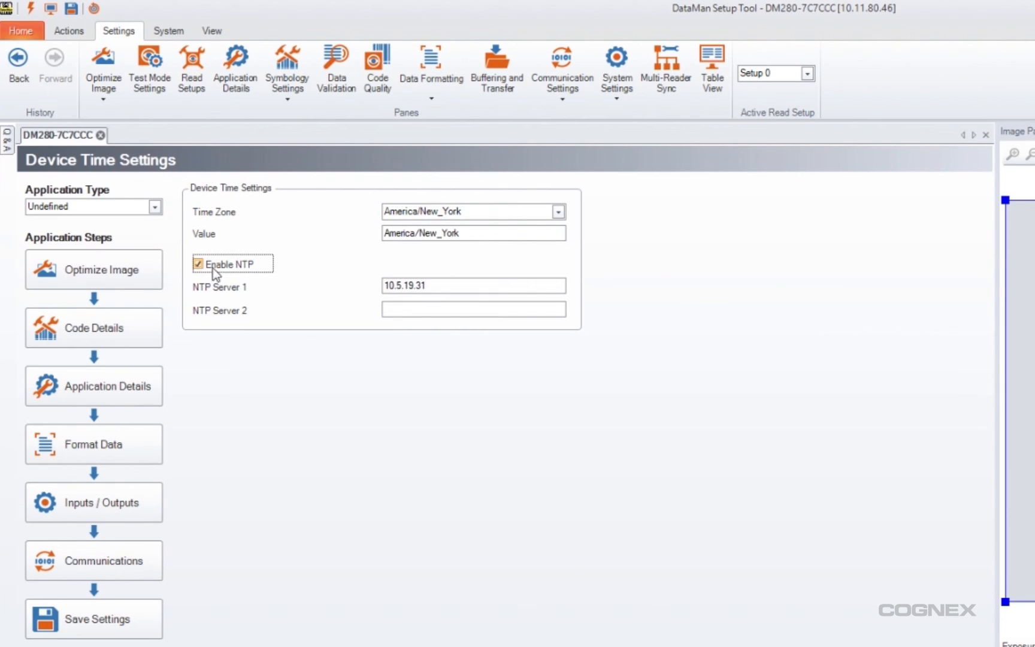
pyautogui.click(473, 286)
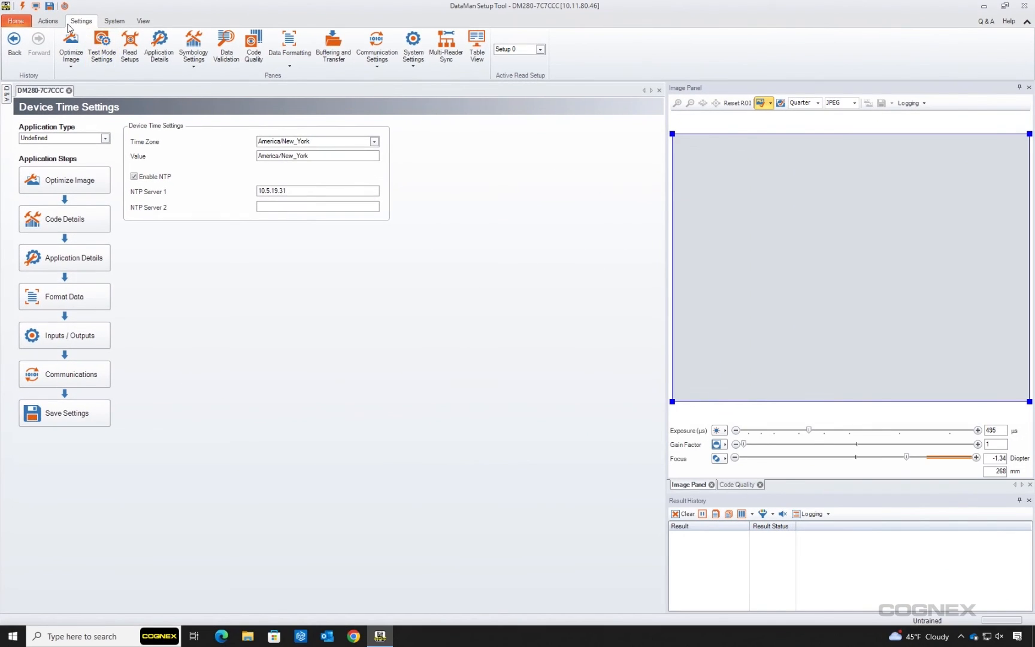
pyautogui.click(48, 20)
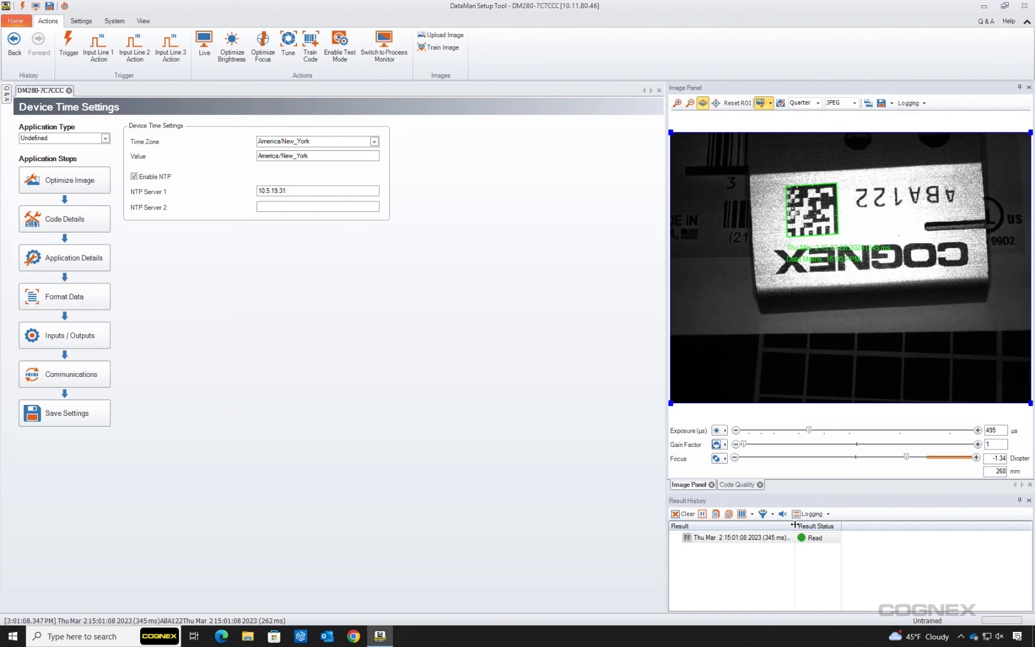
pyautogui.click(316, 190)
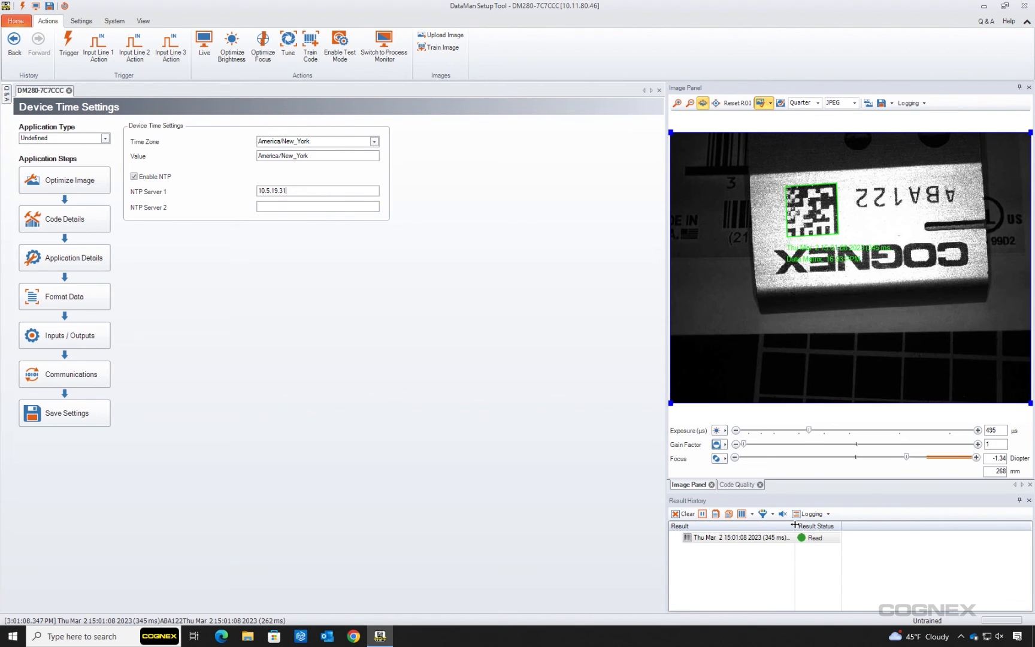